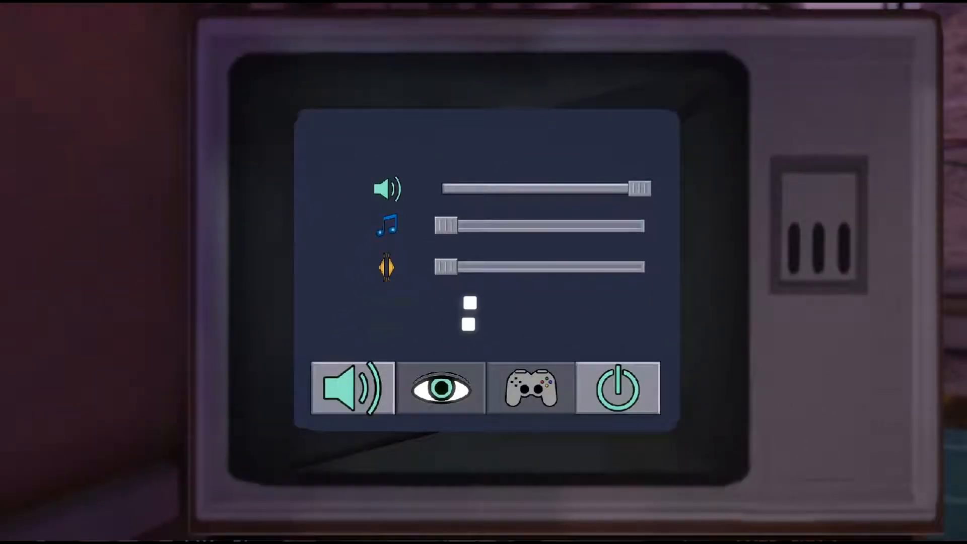
Step: Drag the master volume slider down to roughly the middle, music and effects staying at zero
drag(639, 188, 610, 189)
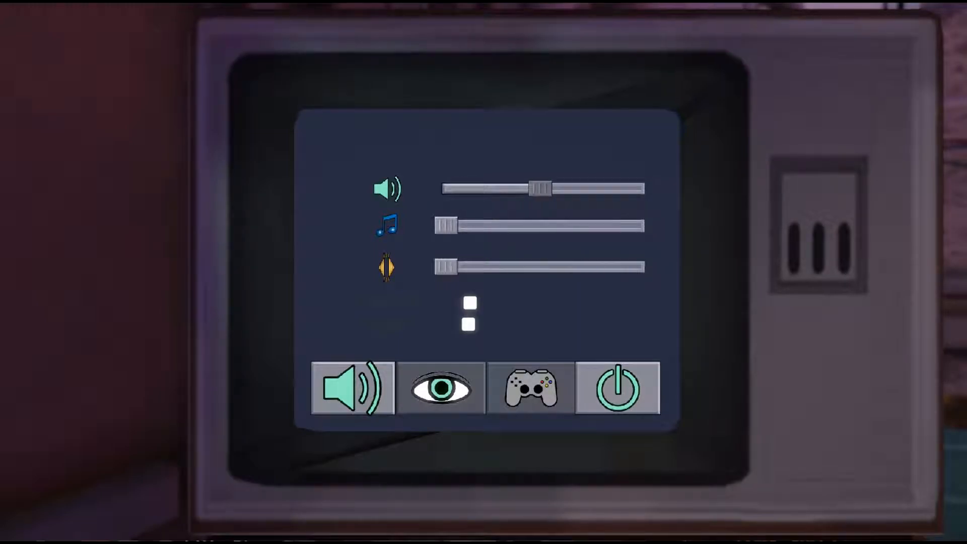
drag(542, 188, 561, 188)
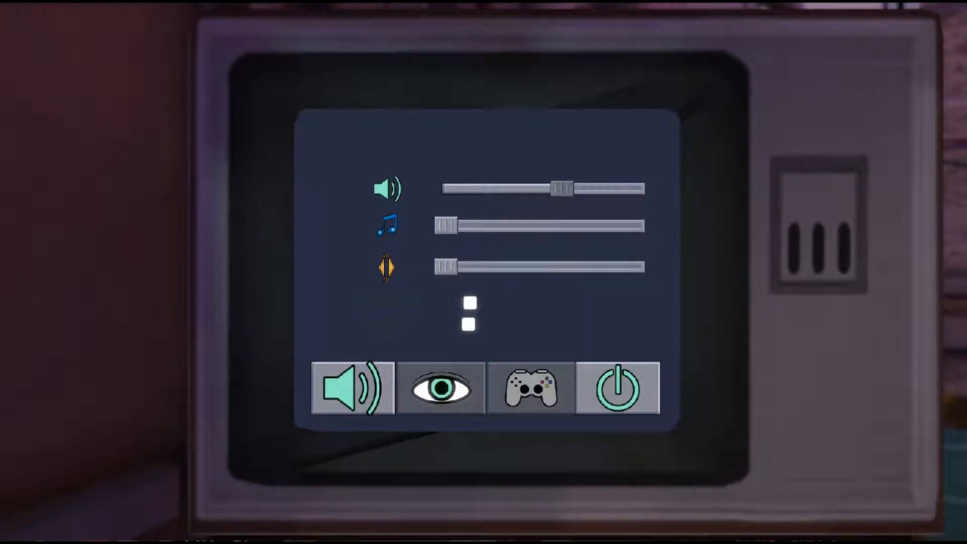